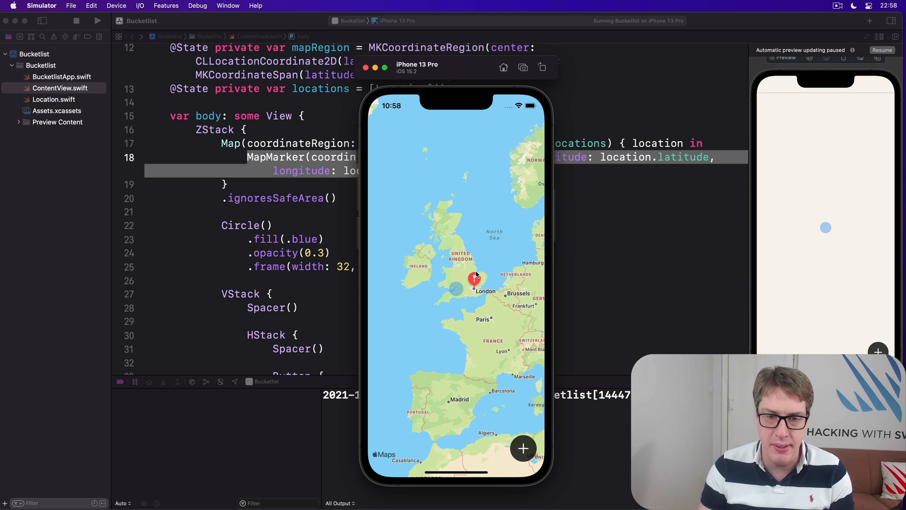
mouse_move(516, 296)
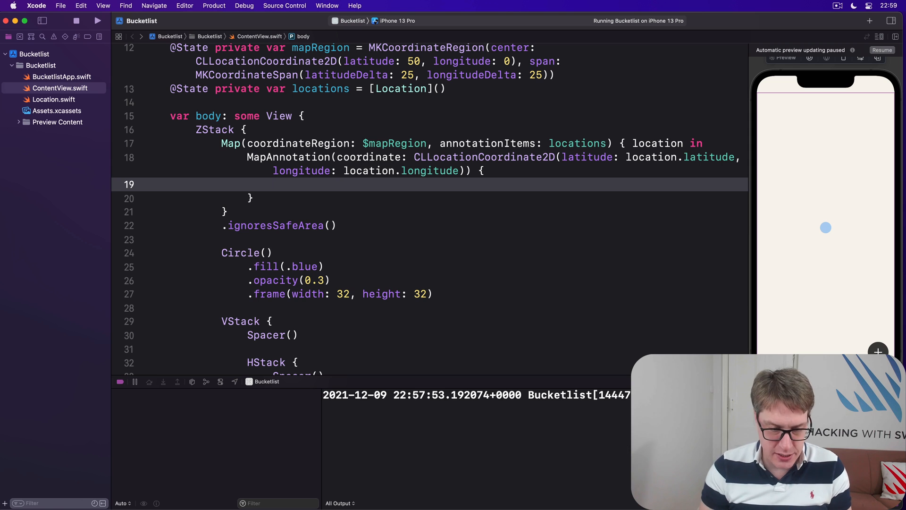
Step: Build the annotation's VStack with a red resizable star.circle image, 44x44, white background, circle clip
text(VStack {)
text(Image(systemName: String)
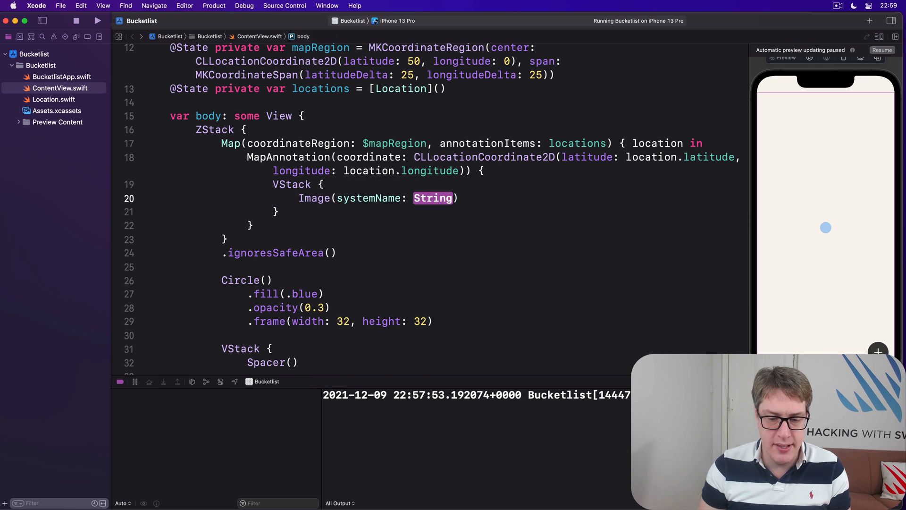
text("star.circ")
text(.frame(width: 44, hei)
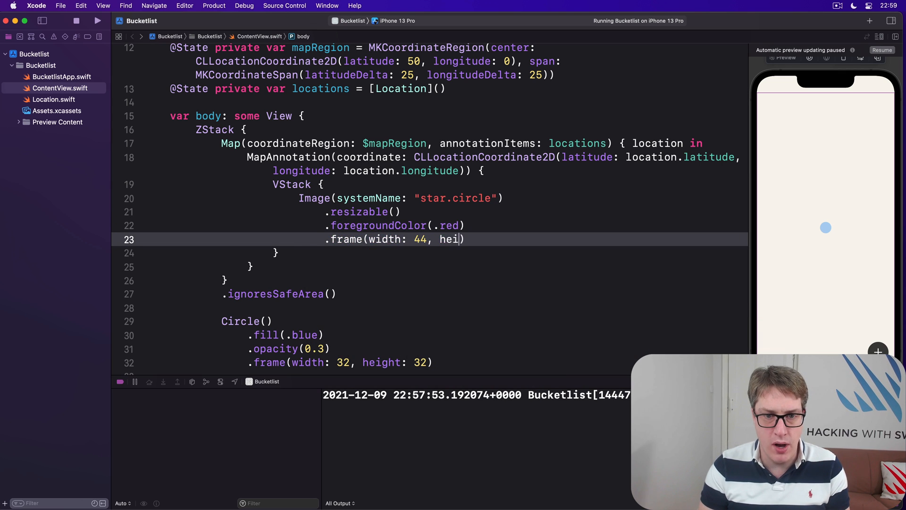
text(ght: 44))
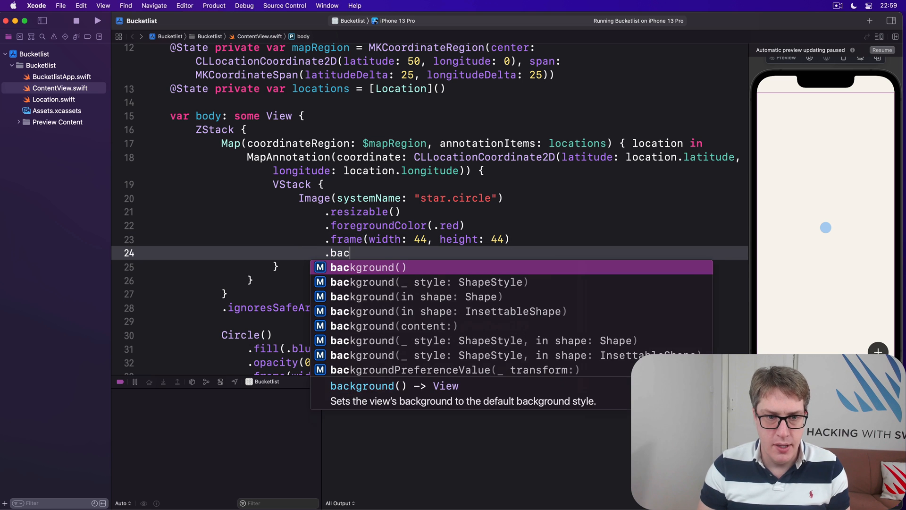
text(kground(.white))
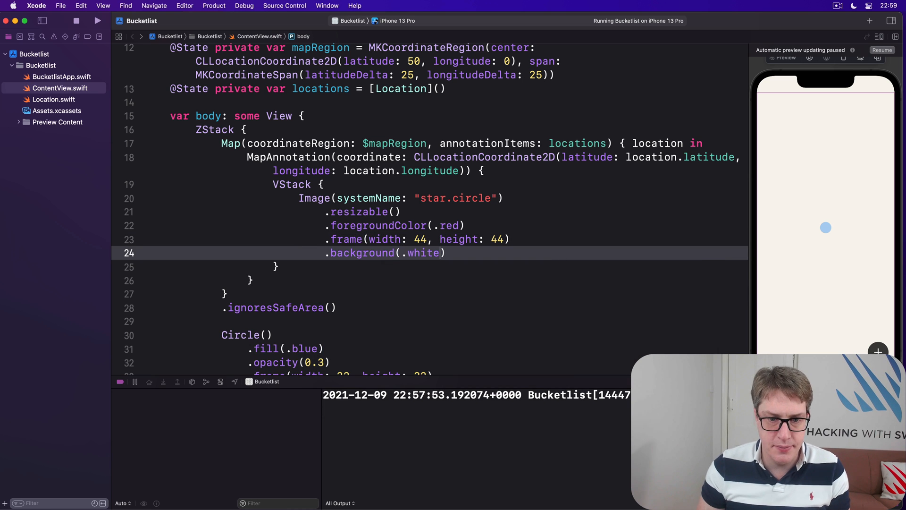
text(.clipShape(Circle()))
text(T)
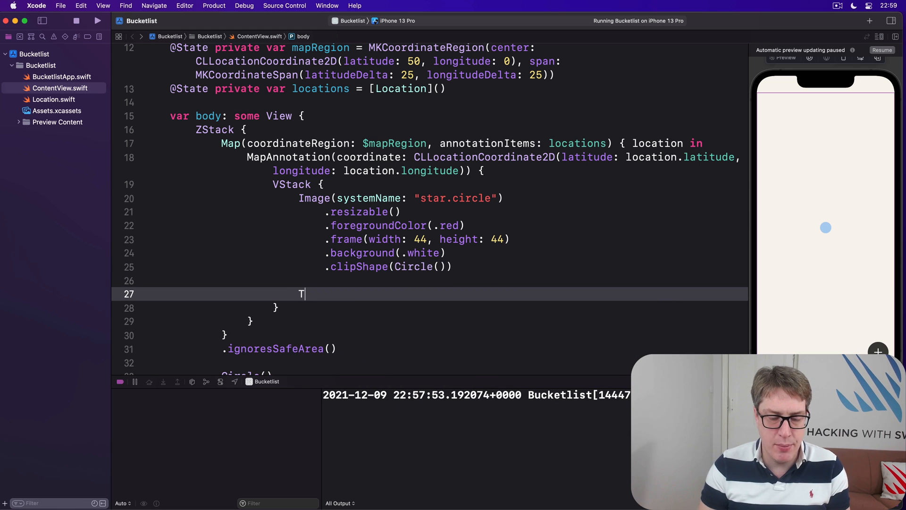
Step: Add Text(location.name) beneath the star and build the app
text(ext(locatio))
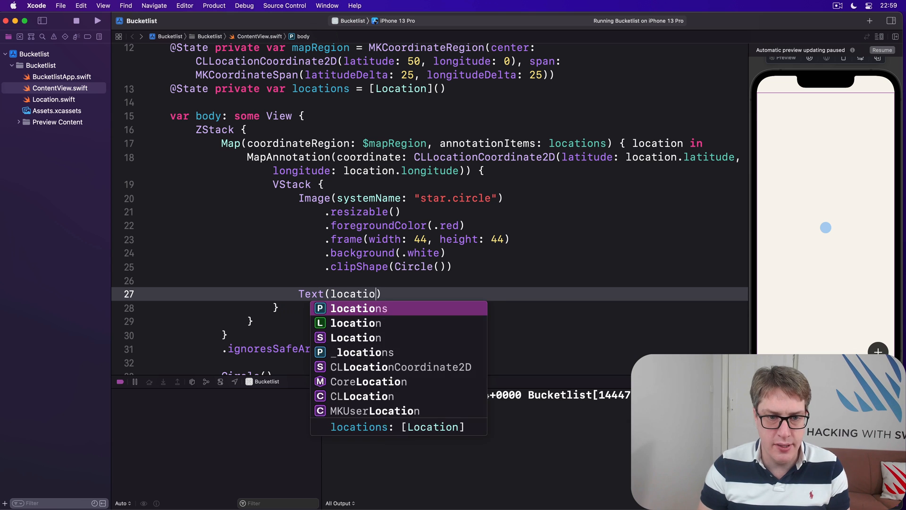
text(.name)
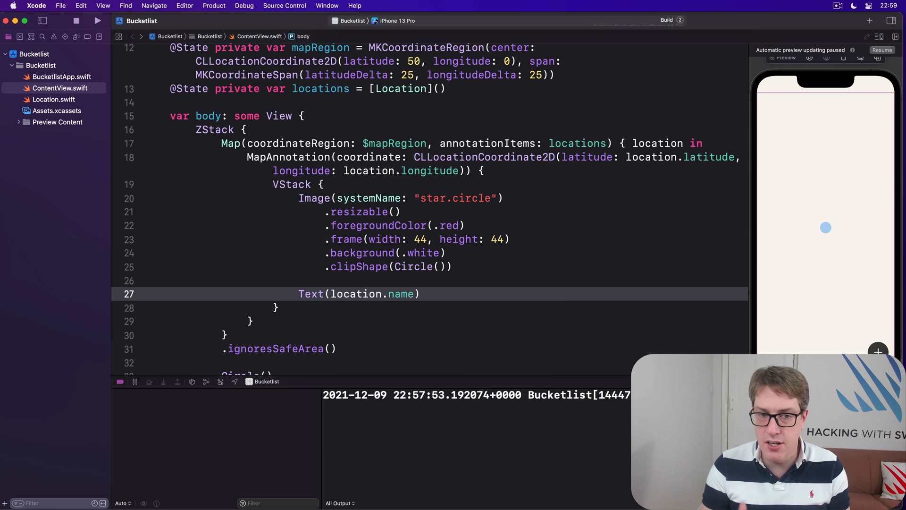
key(cmd+b)
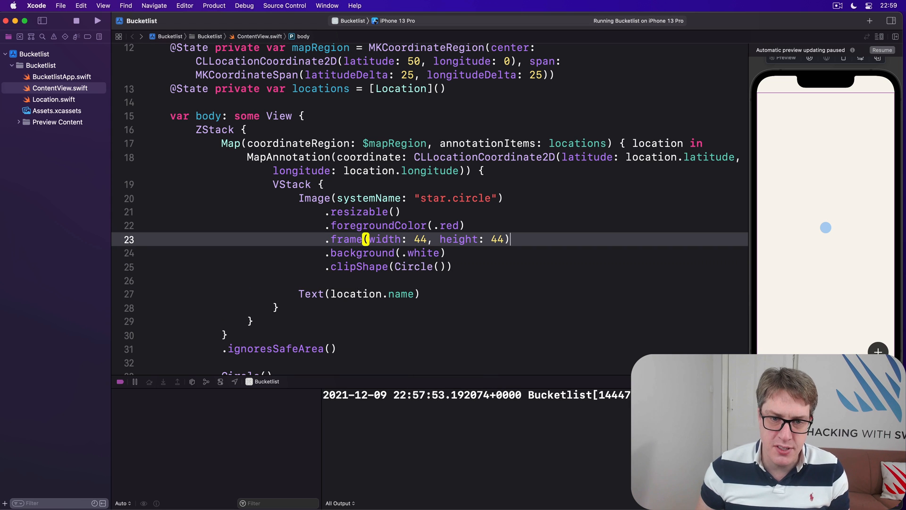
double_click(384, 239)
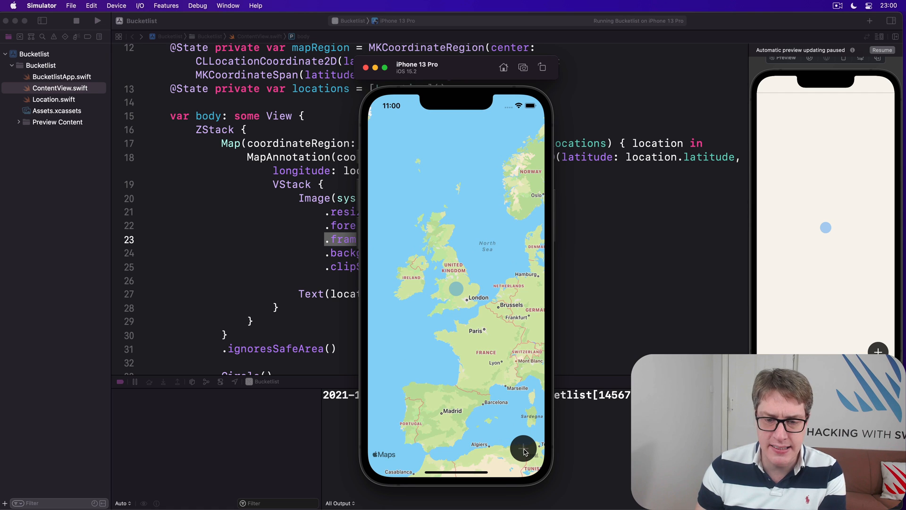
Step: Add a new location at the map centre so a red star appears near London
click(523, 448)
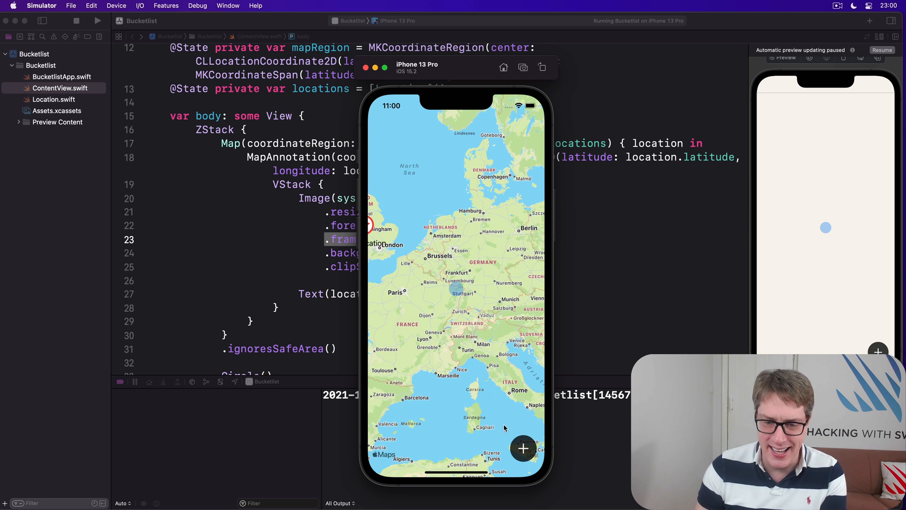
click(523, 449)
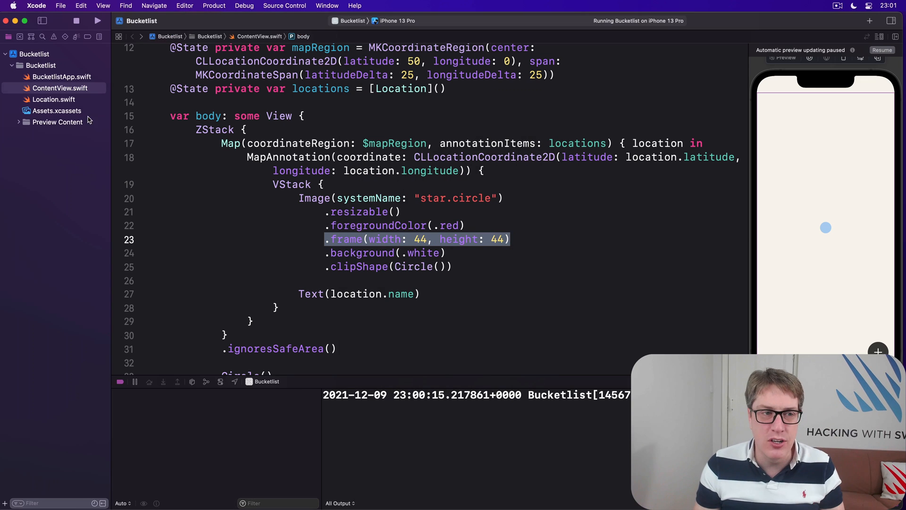
click(51, 99)
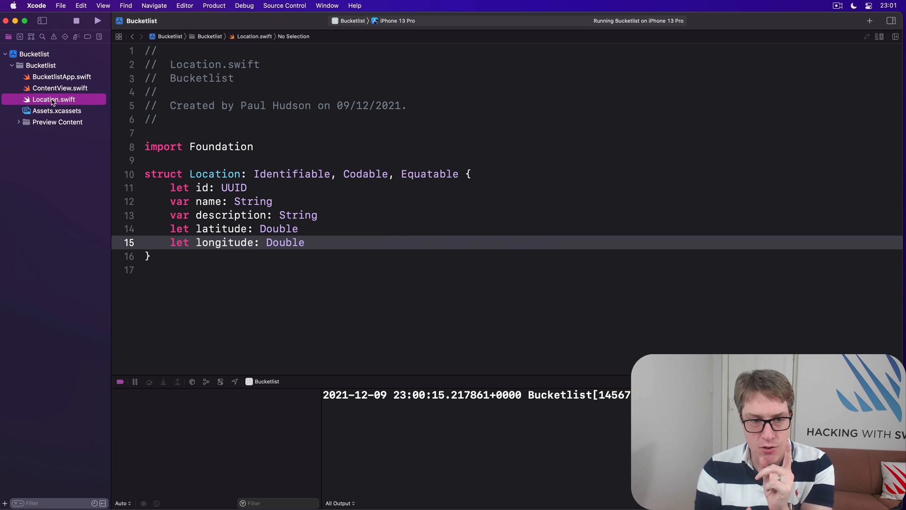
click(59, 87)
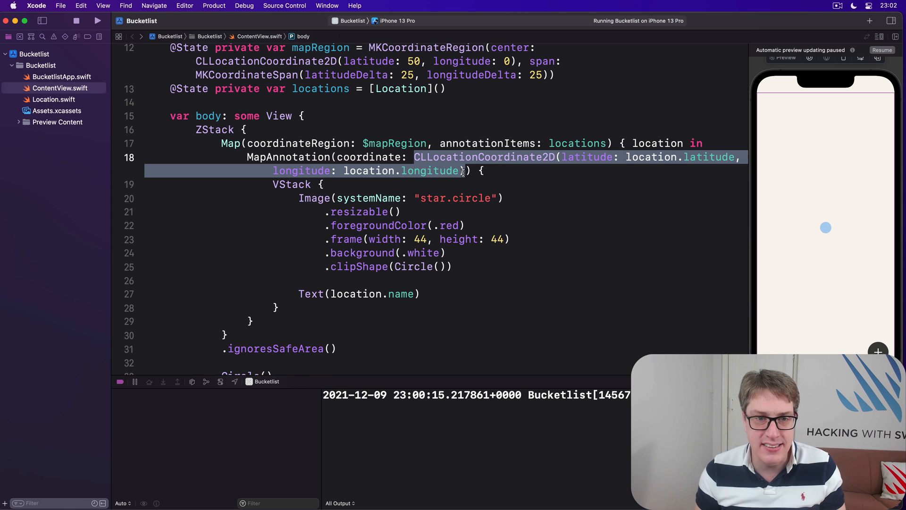
Step: Clear the annotation's coordinate, then give Location a computed CLLocationCoordinate2D coordinate from latitude and longitude with CoreLocation imported
key(Delete)
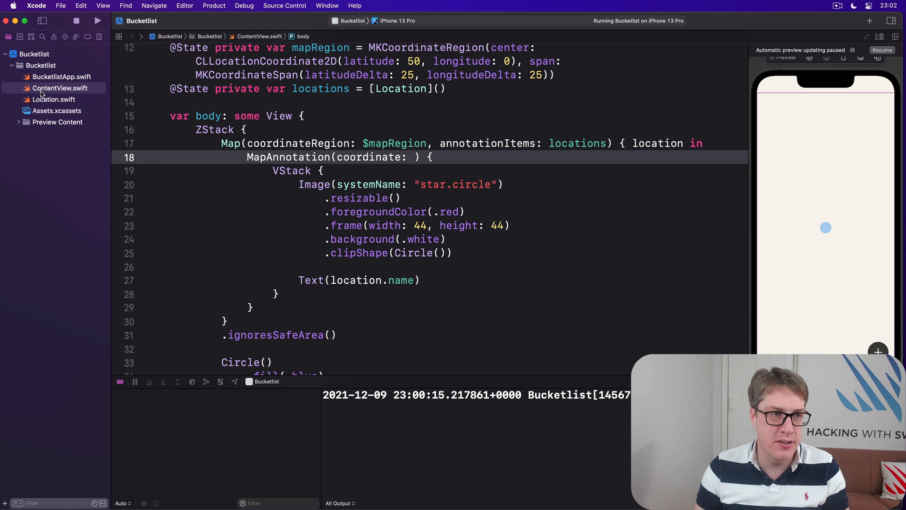
click(53, 99)
text(var coordinate: C)
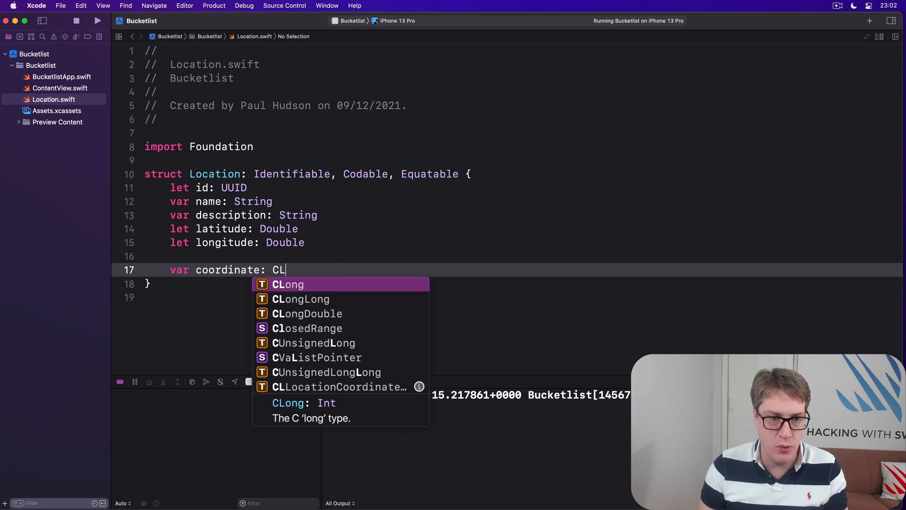
text(LocationCoordinate2D)
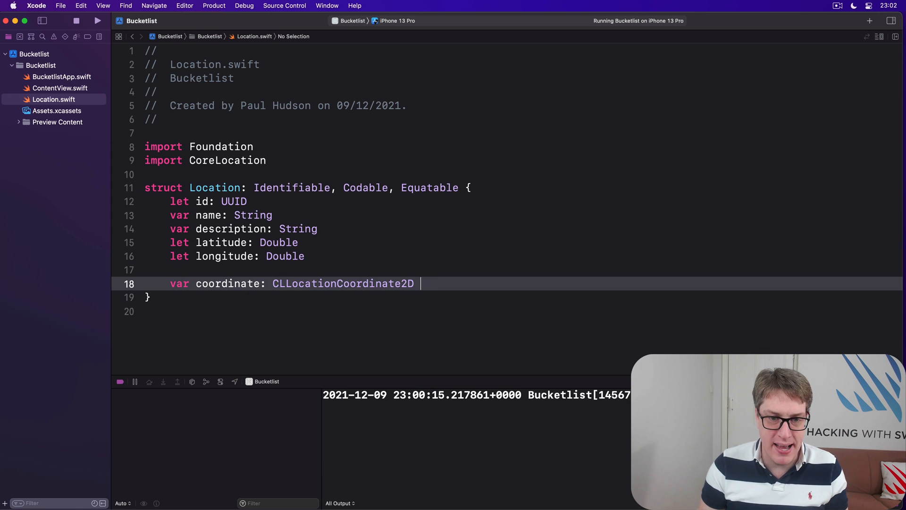
text({ CLLocationCoordinate2D(latitude: location.latitude, longitude: location.longitude) })
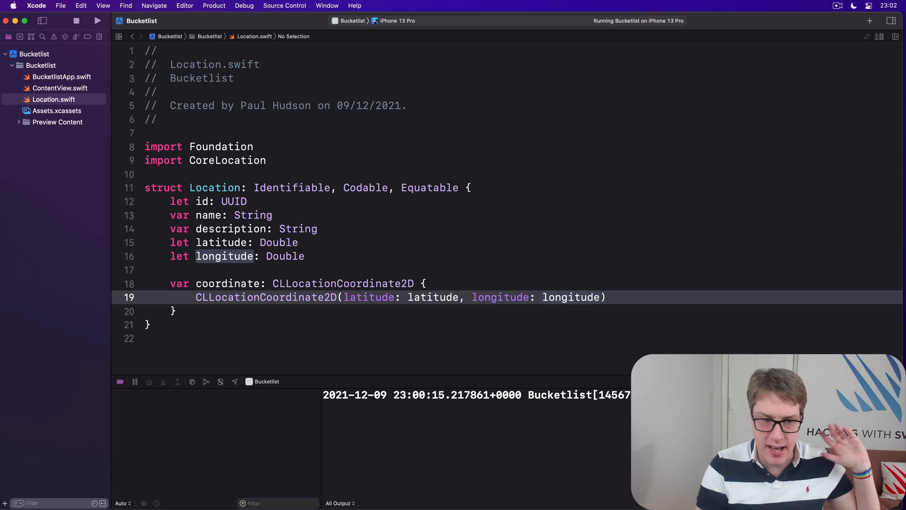
click(543, 297)
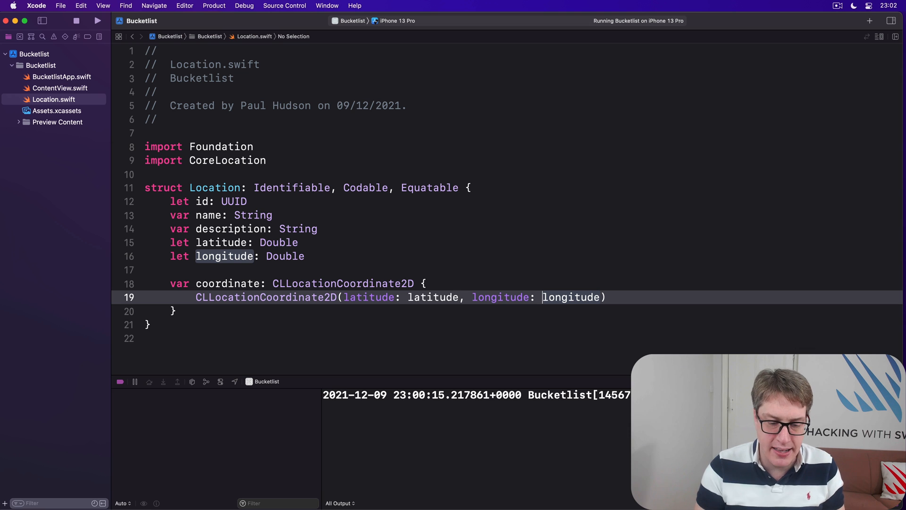
click(57, 88)
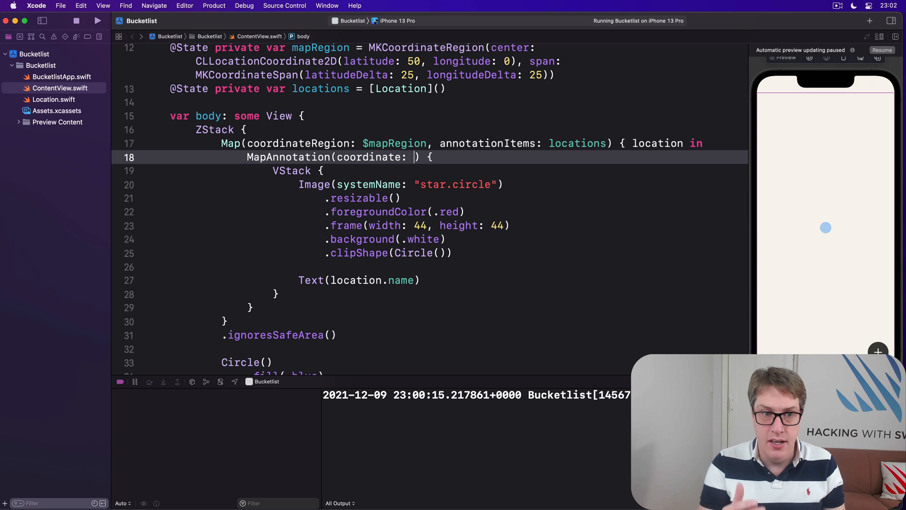
Step: Pass location.coordinate to MapAnnotation and return to Location.swift
text(location.coordinate)
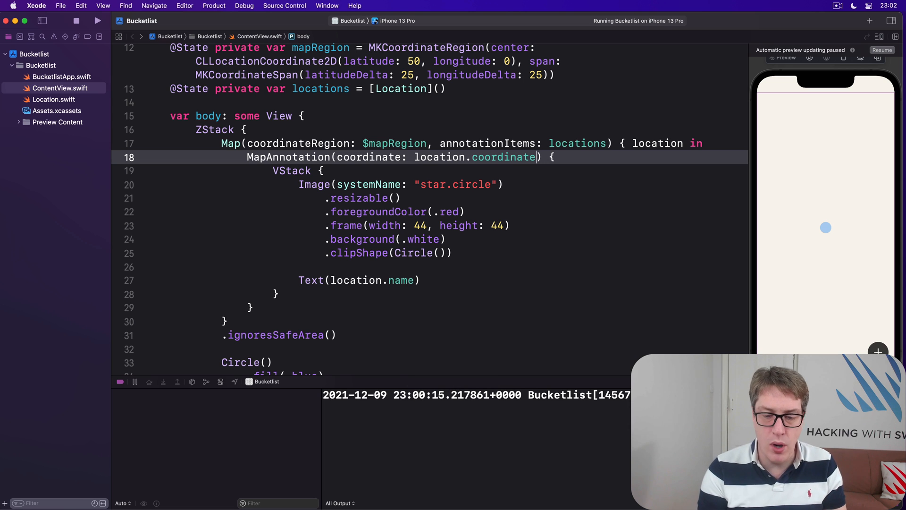
click(52, 100)
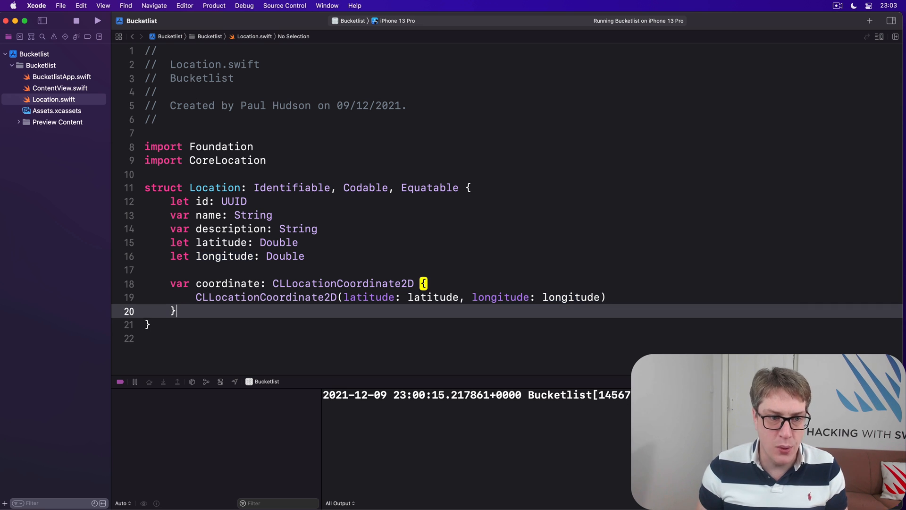
Step: Start a static example Location named Buckingham Palace with a description about the Queen and her dorgis
text(static l)
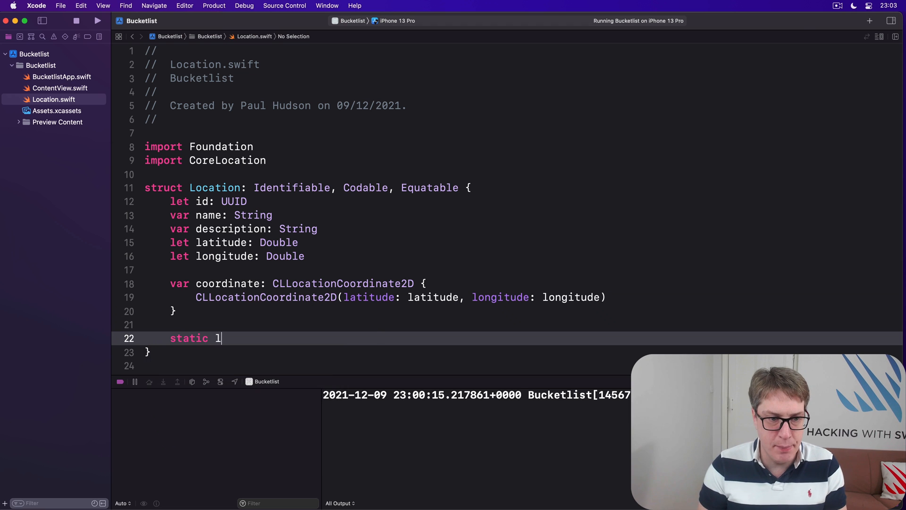
text(et example = Loa)
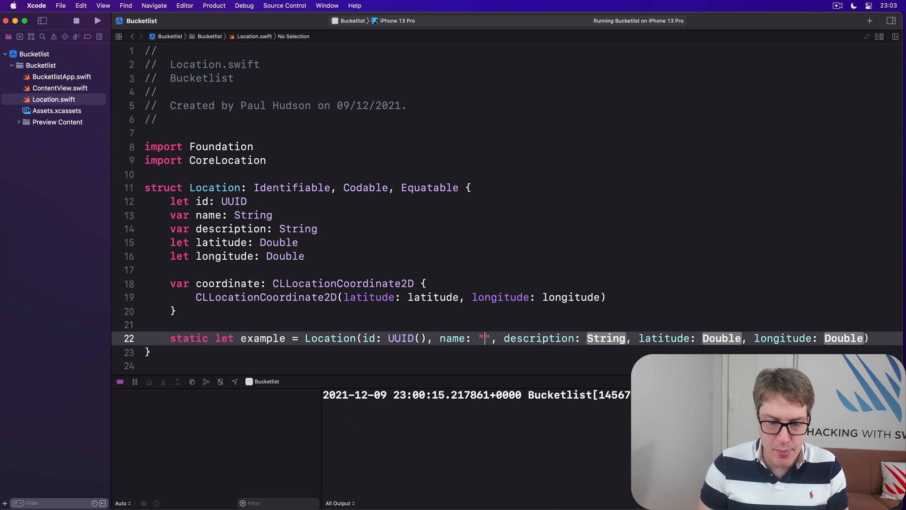
text(Buckingham)
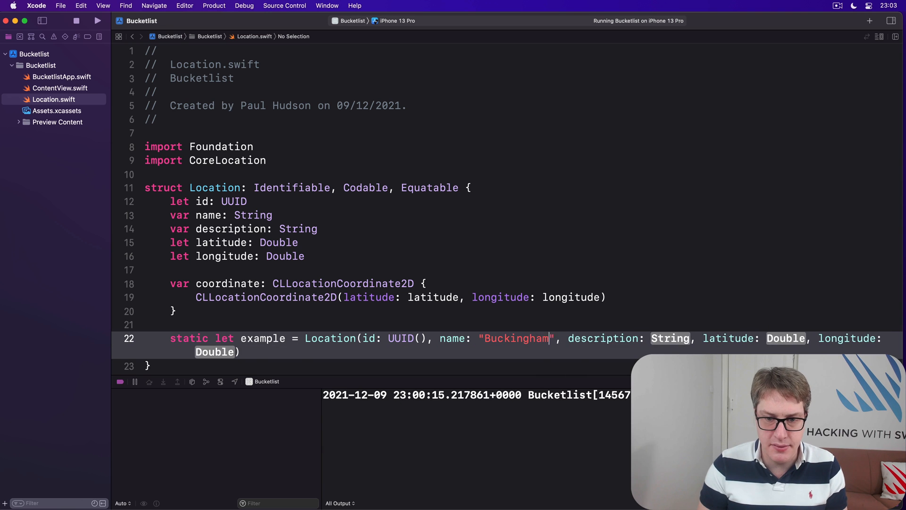
text(Palace)
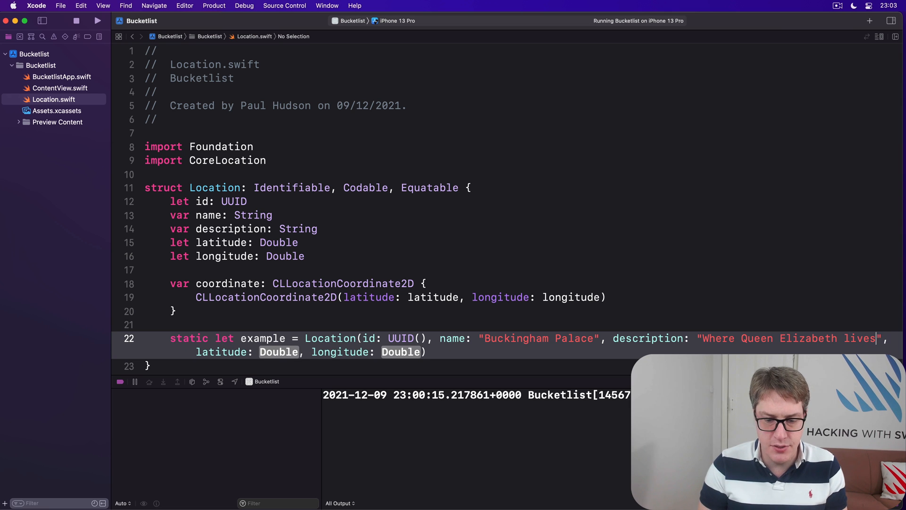
text(with her dorgi)
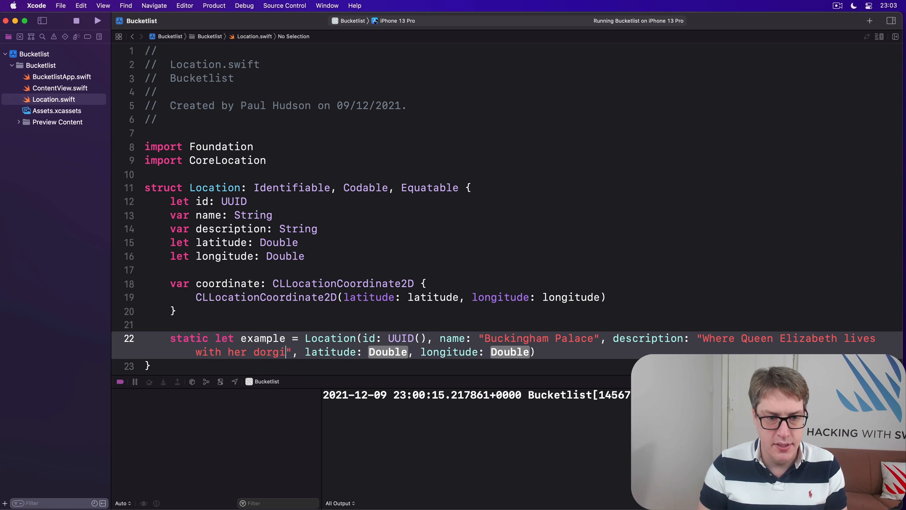
text(s)
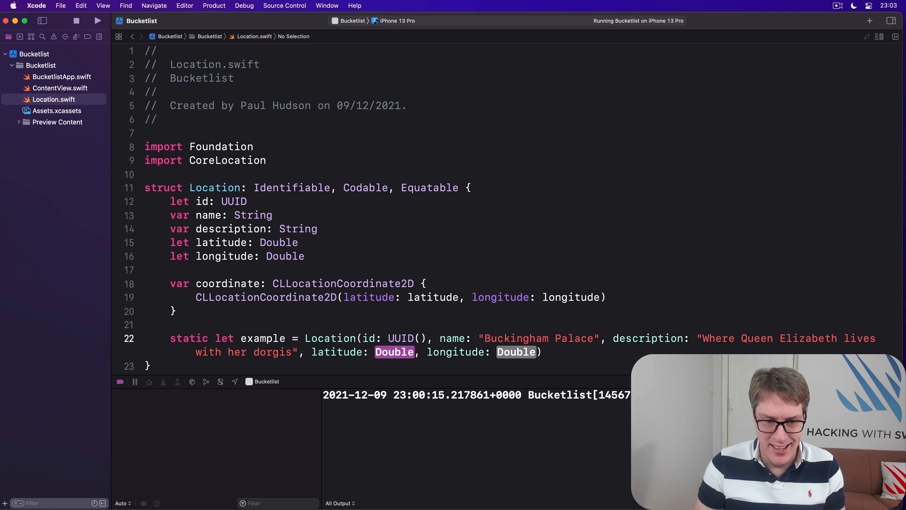
Step: Give the example latitude 51.501 and longitude -0.141
text(51.501)
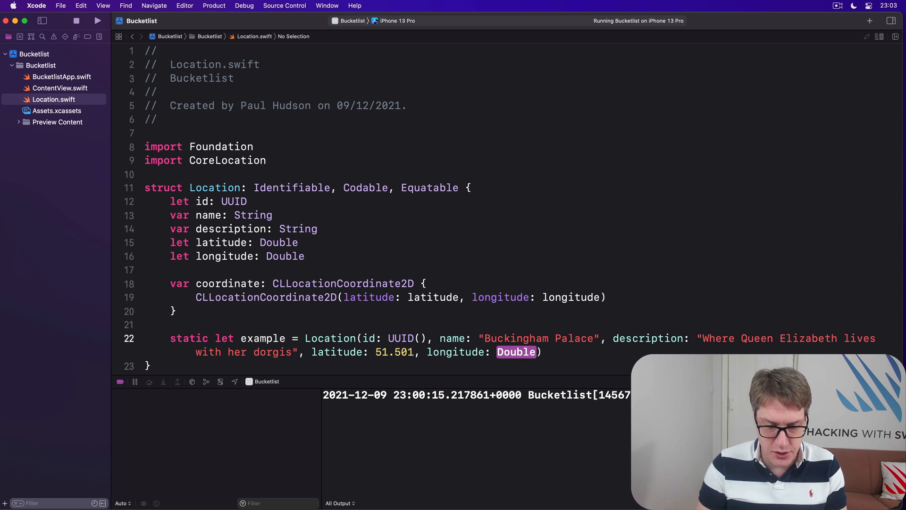
text(-0.13)
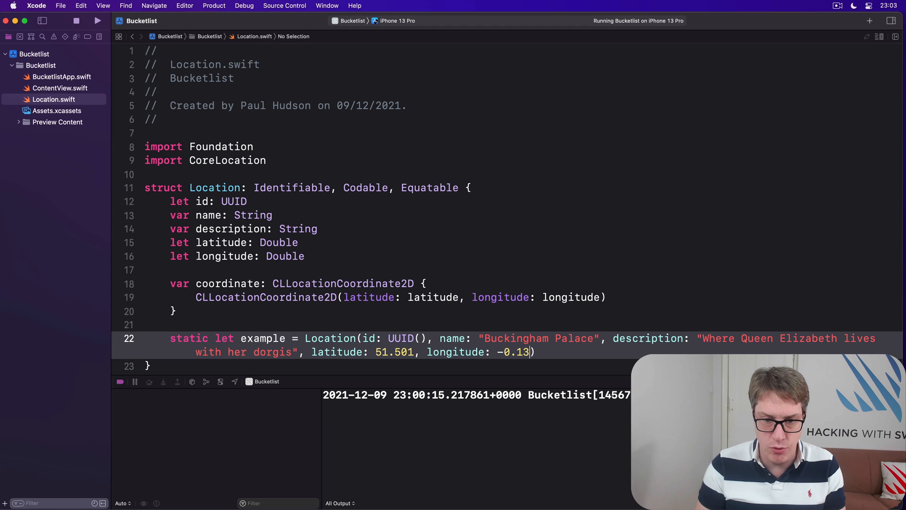
text(1)
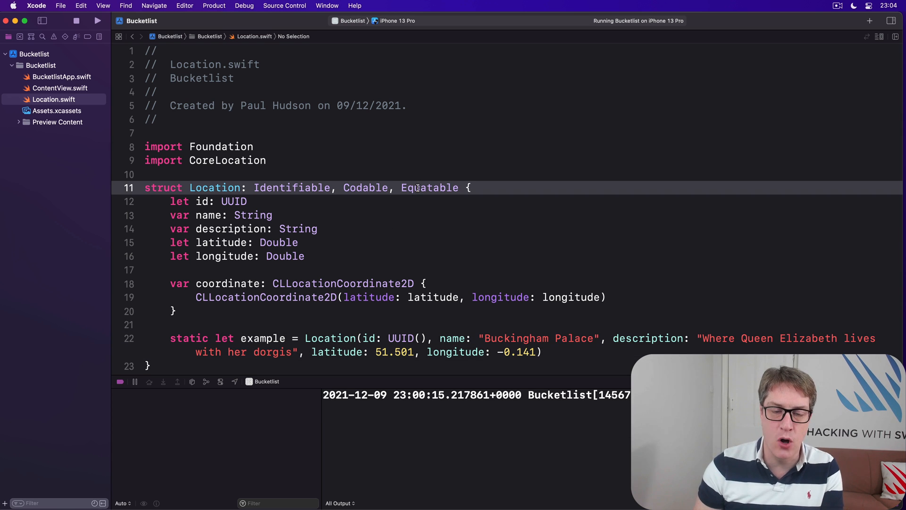
Step: Highlight the Equatable conformance and select the properties to review them
double_click(428, 188)
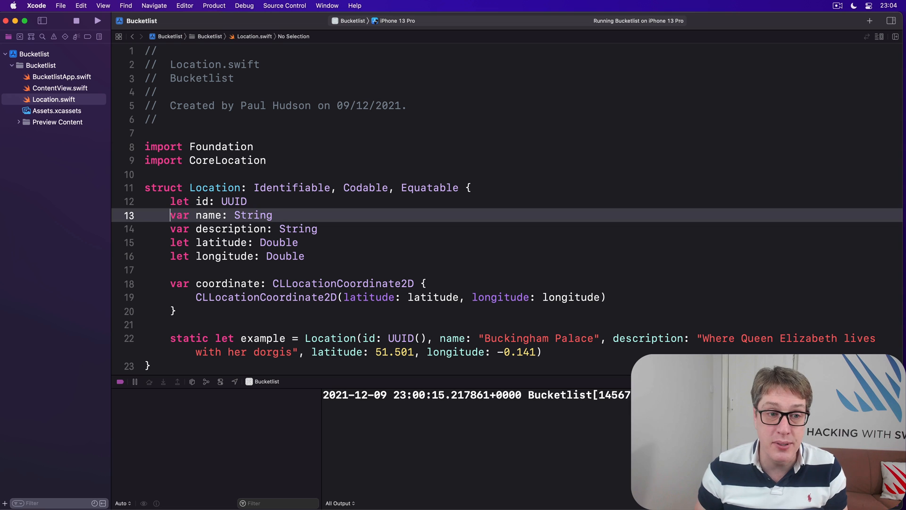
drag(170, 215, 305, 255)
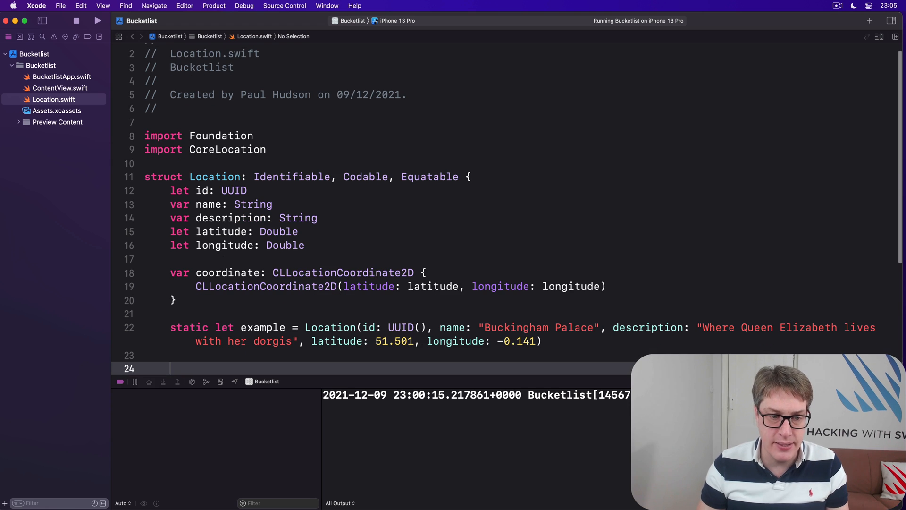
Step: Add static func ==(lhs:rhs:) returning lhs.id == rhs.id so locations compare by id
text(static func ==(l)
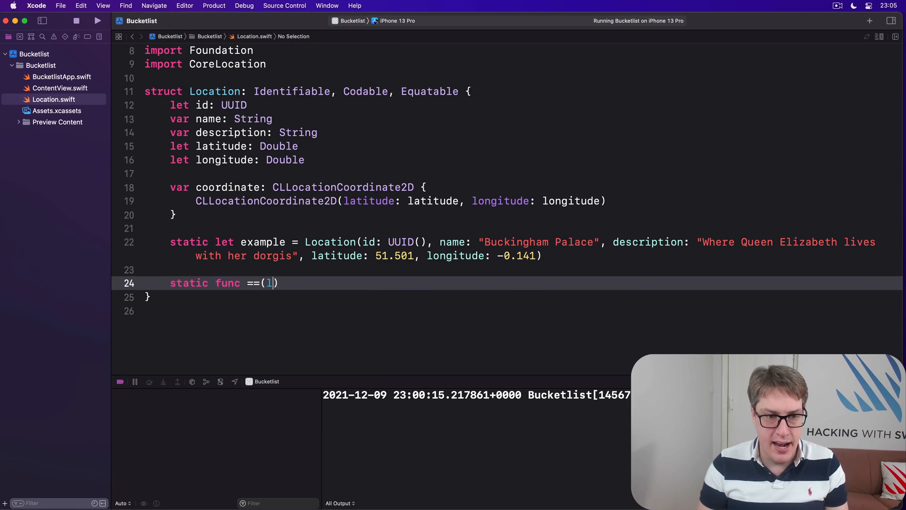
text(hs: Locagti)
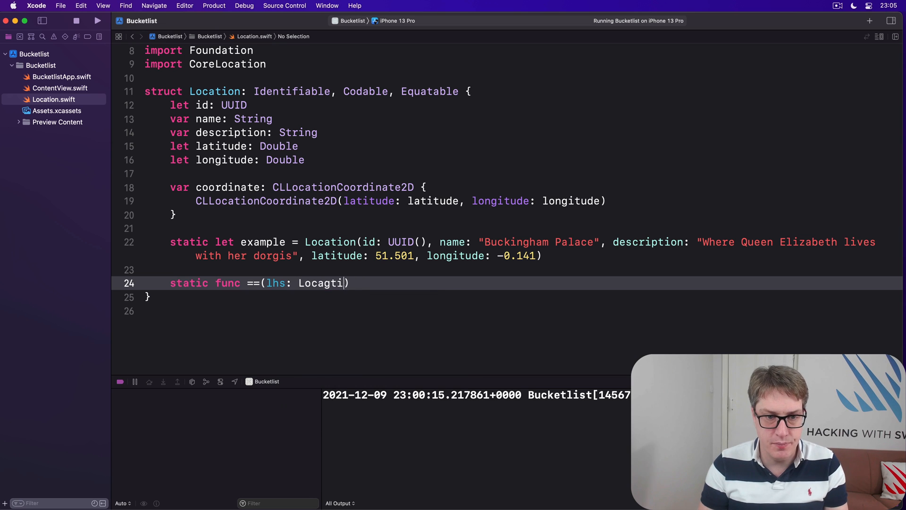
text(Location, rhs: Location)
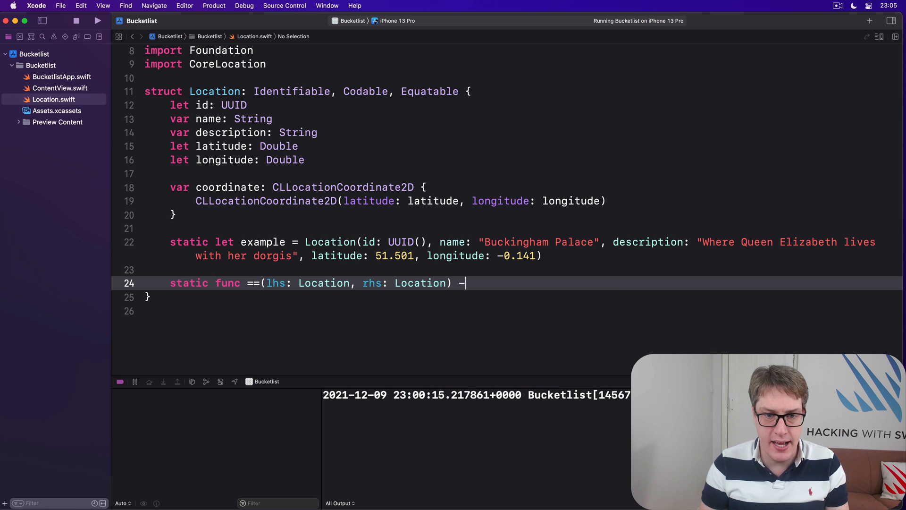
text(> Bool {)
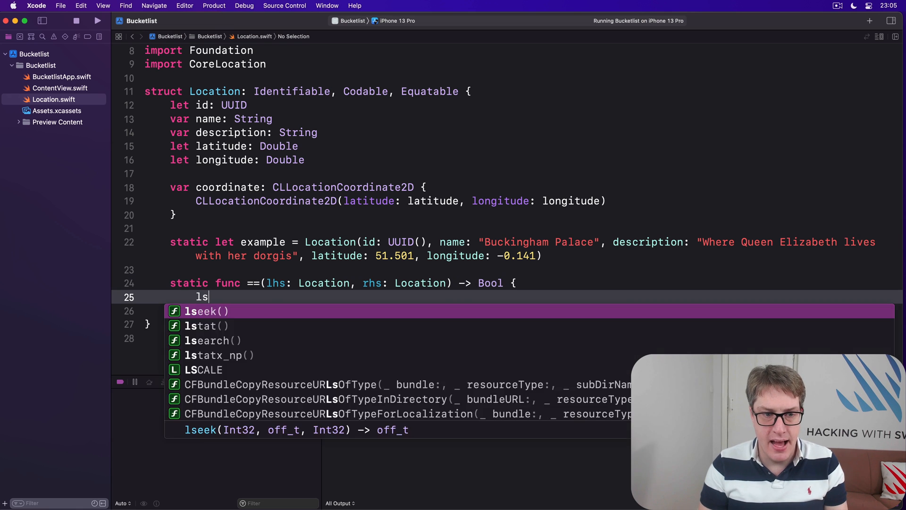
text(hs.id ==)
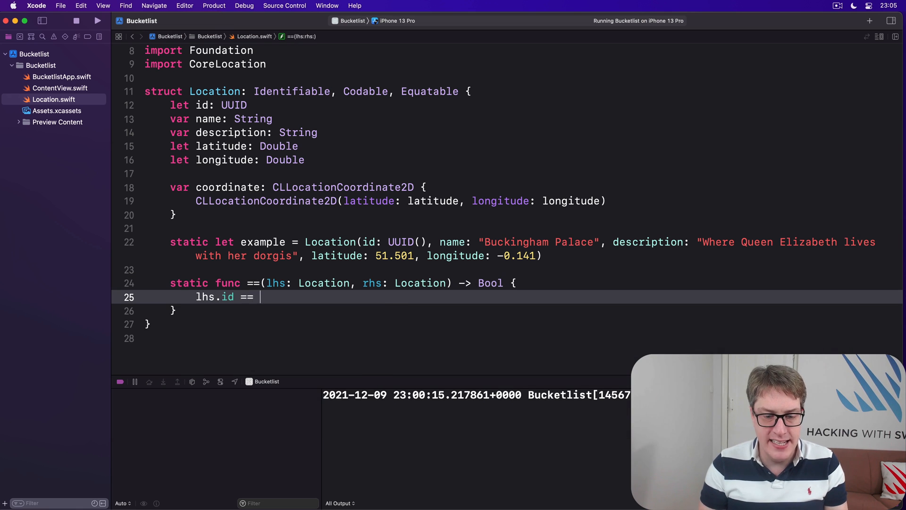
text(rhs.id)
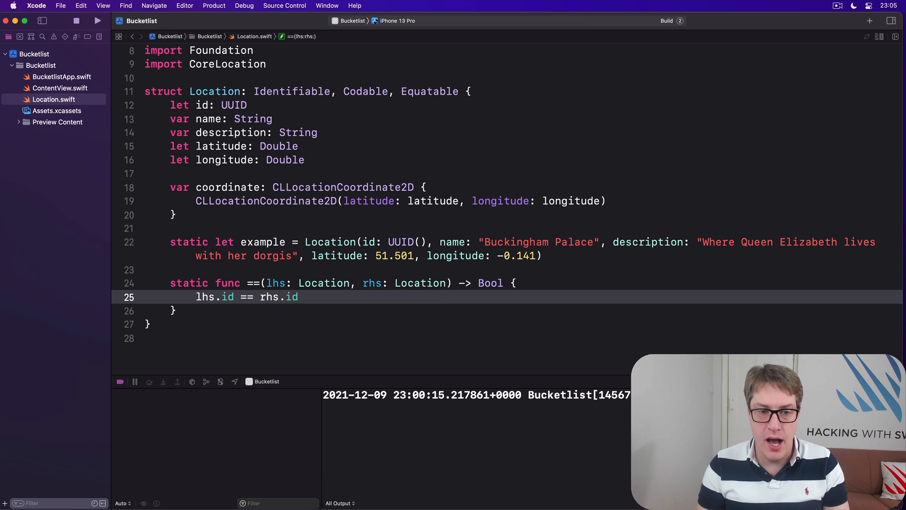
click(97, 21)
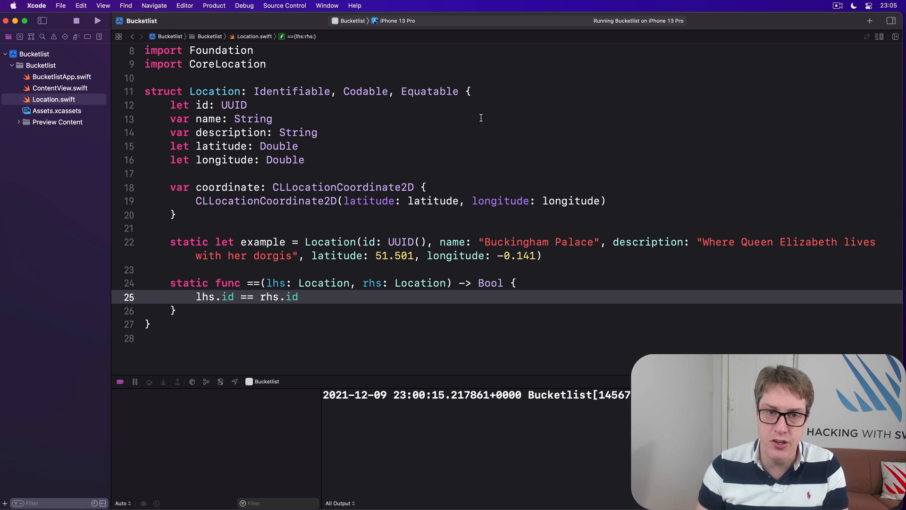
double_click(430, 91)
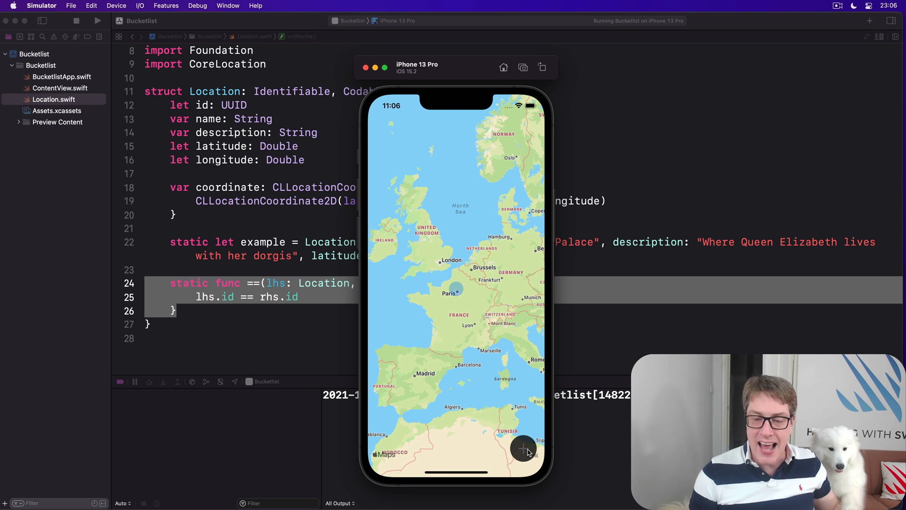
Step: Drop a new starred 'New location' marker at the map centre near Paris
click(523, 449)
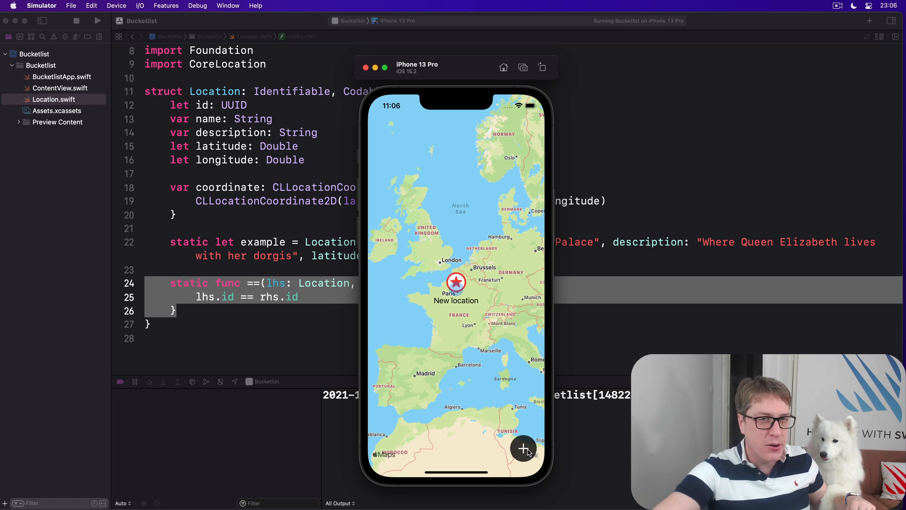